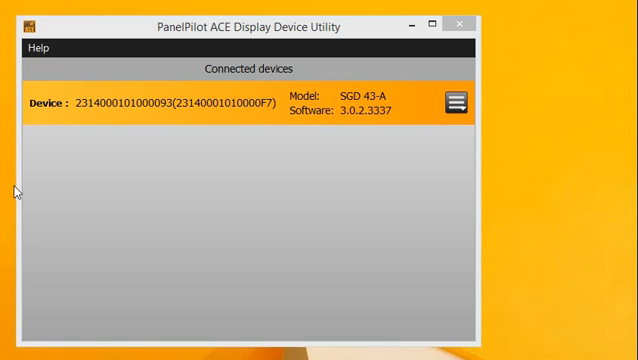
Show the device actions for the connected SGD 43-A, including Retrieve Device Logged Data
{"action": "left_click", "coordinate": [456, 104]}
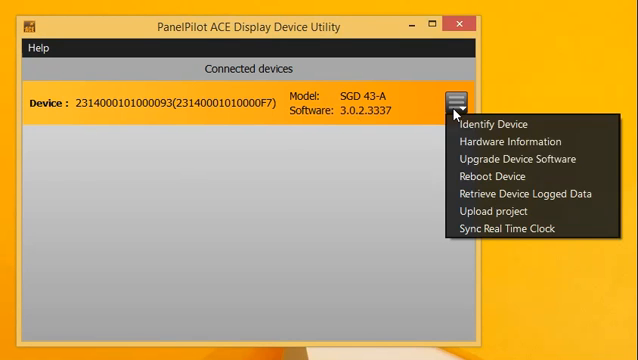
{"action": "mouse_move", "coordinate": [520, 192]}
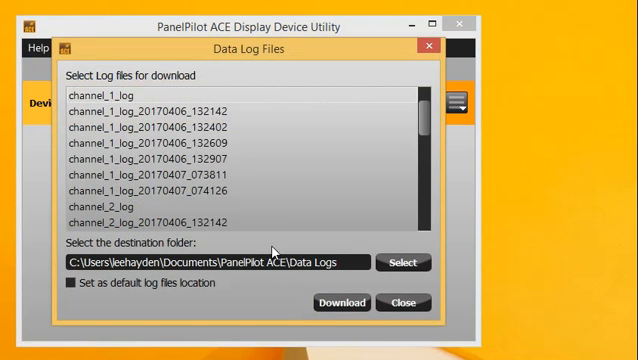
{"action": "mouse_move", "coordinate": [272, 248]}
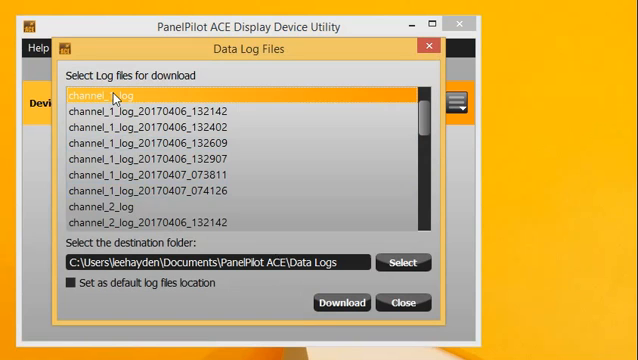
Select channel_1_log for download alongside channel_2_log, with Data Logs as default destination
{"action": "left_click", "coordinate": [100, 210]}
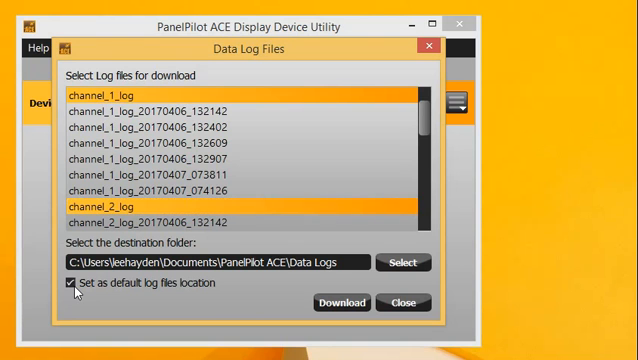
{"action": "mouse_move", "coordinate": [340, 302]}
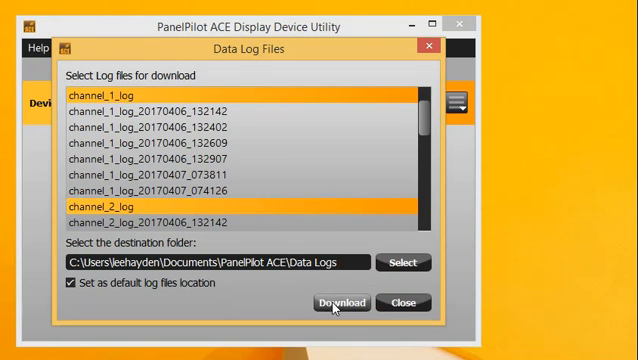
Download both selected logs to the Data Logs folder and answer the delete-files prompt
{"action": "left_click", "coordinate": [340, 302]}
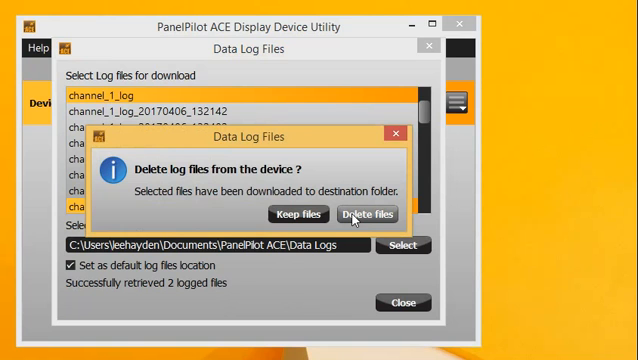
{"action": "left_click", "coordinate": [368, 214]}
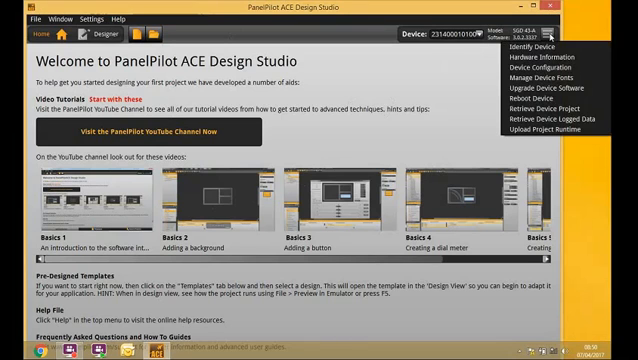
{"action": "mouse_move", "coordinate": [552, 120]}
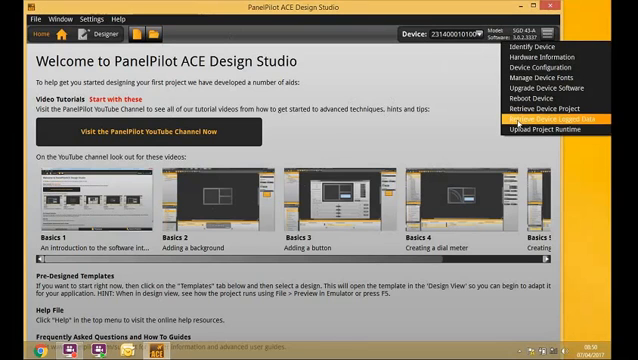